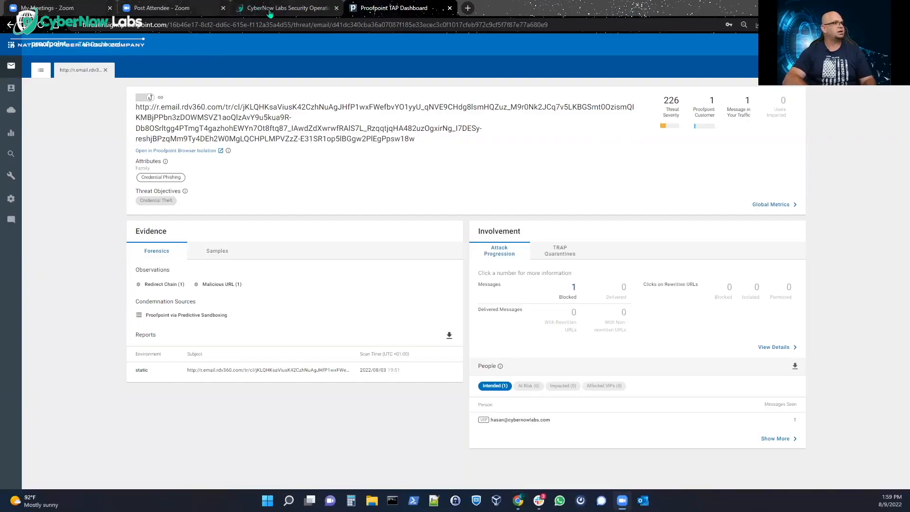
Glance at the SOC portal attack map, return to TAP and close the threat details back to today's list.
click(285, 7)
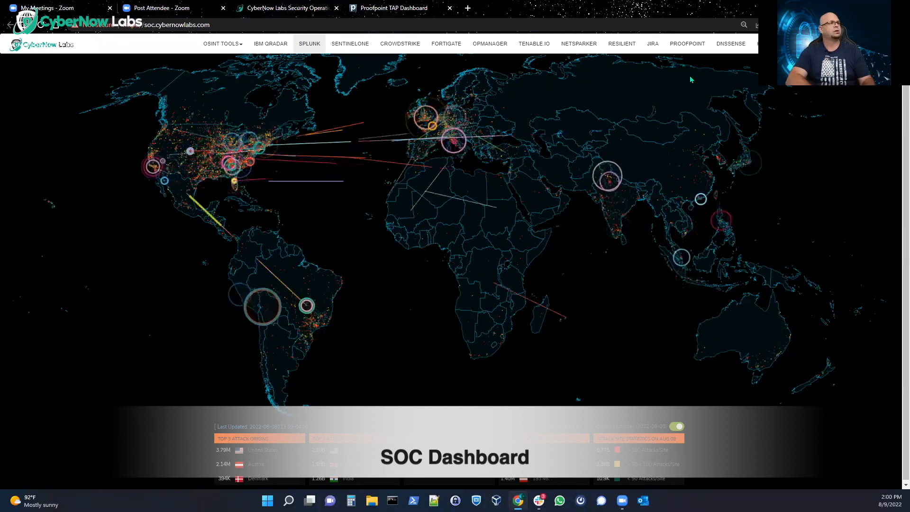
click(392, 8)
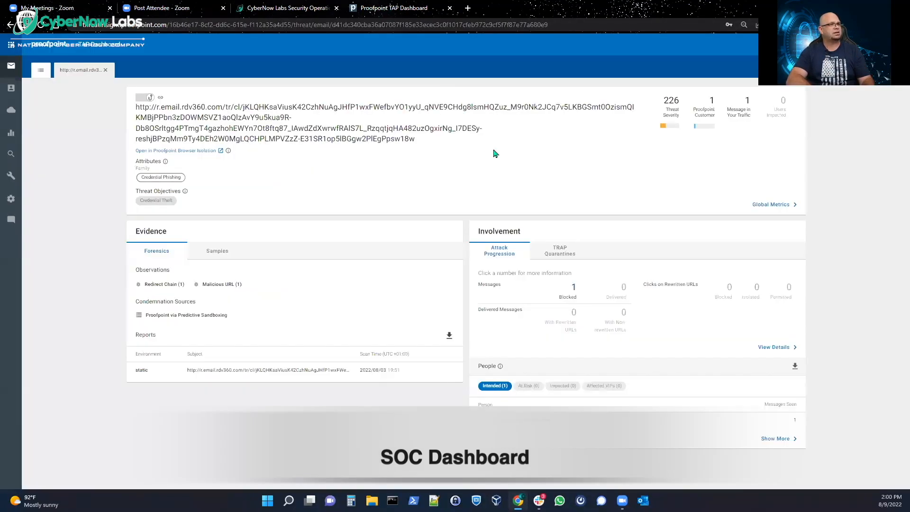
mouse_move(542, 164)
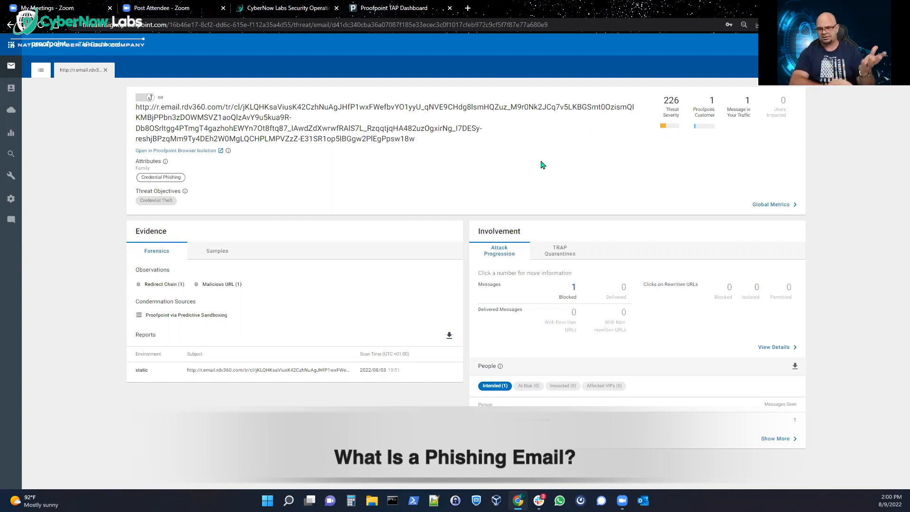
mouse_move(581, 163)
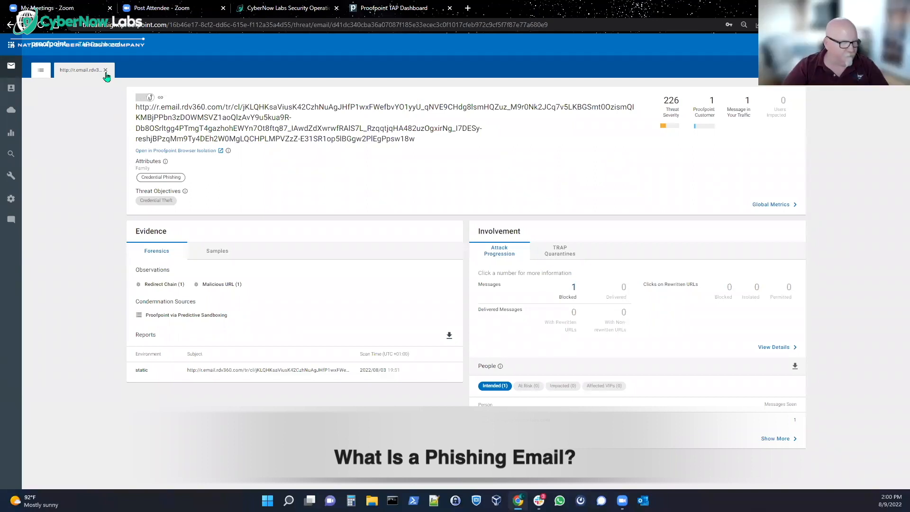
click(105, 69)
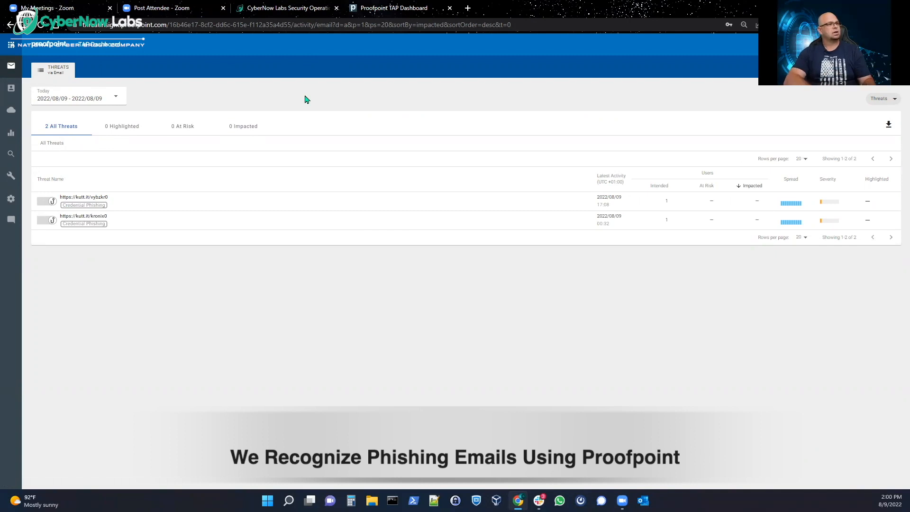
mouse_move(121, 126)
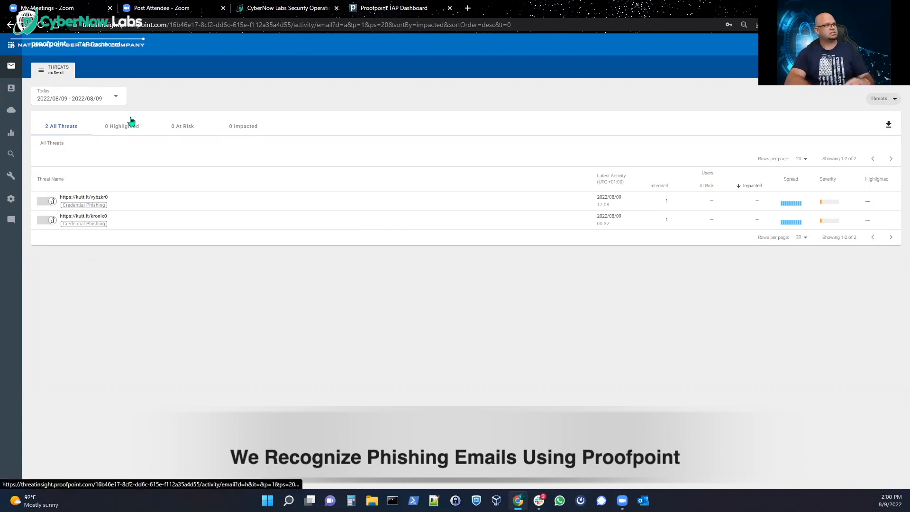
mouse_move(112, 196)
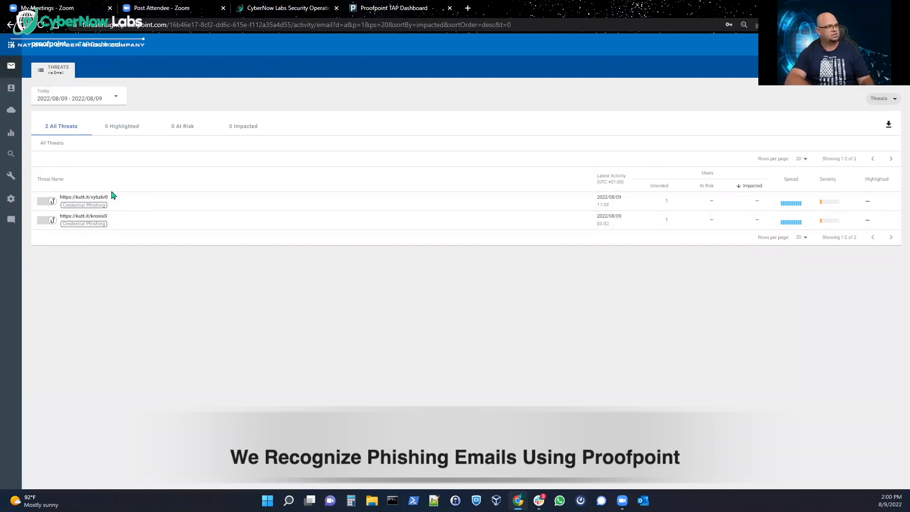
mouse_move(131, 208)
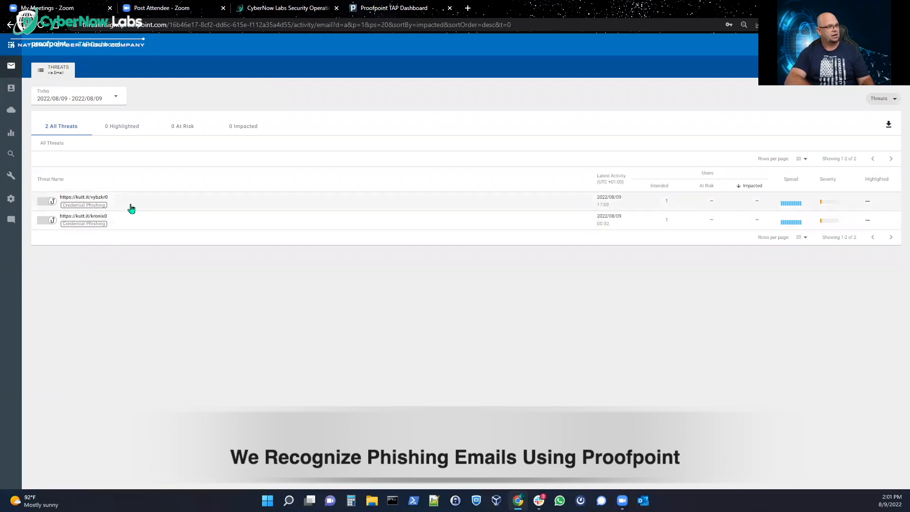
mouse_move(128, 220)
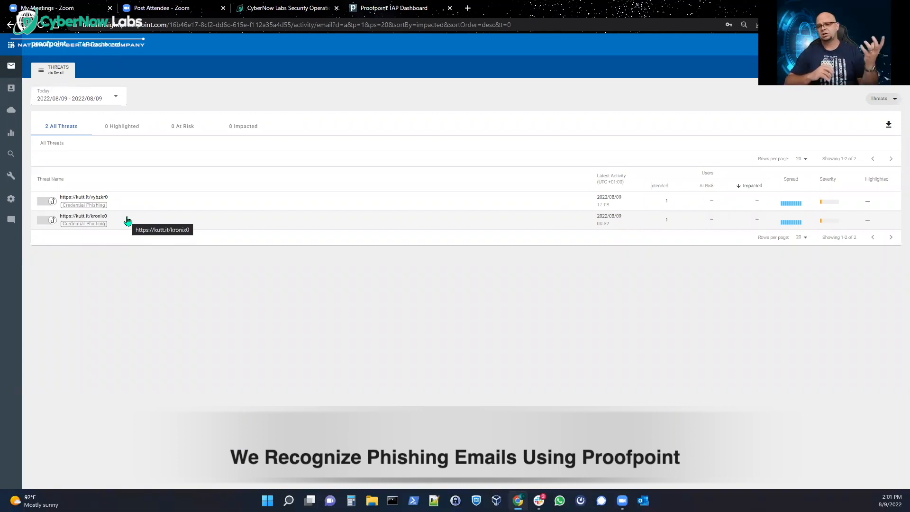
mouse_move(149, 222)
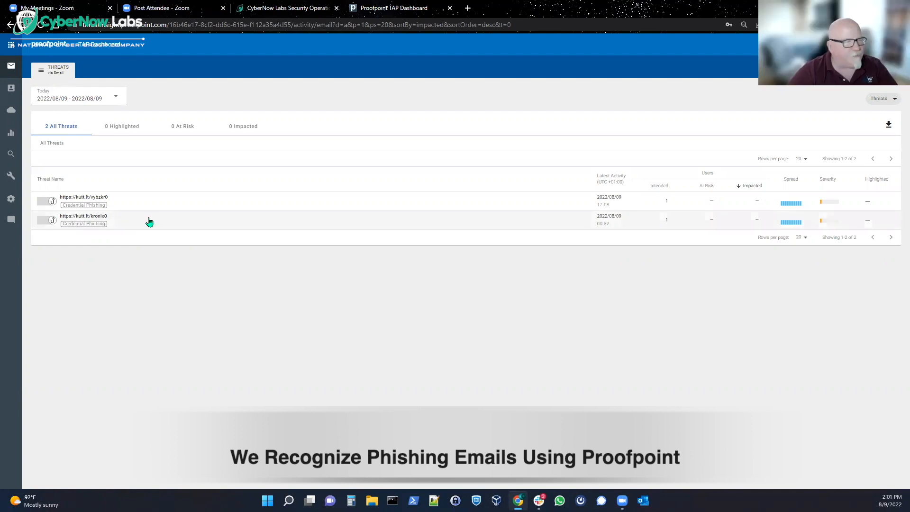
mouse_move(145, 131)
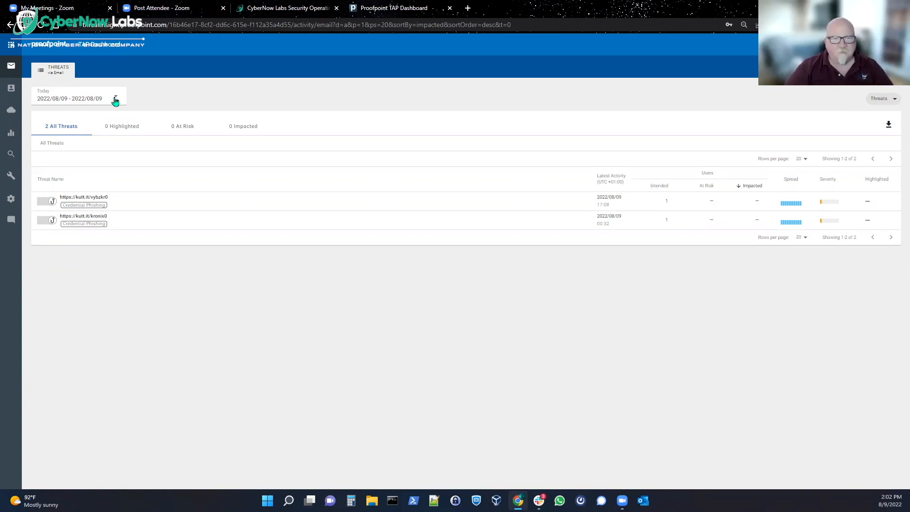
mouse_move(33, 144)
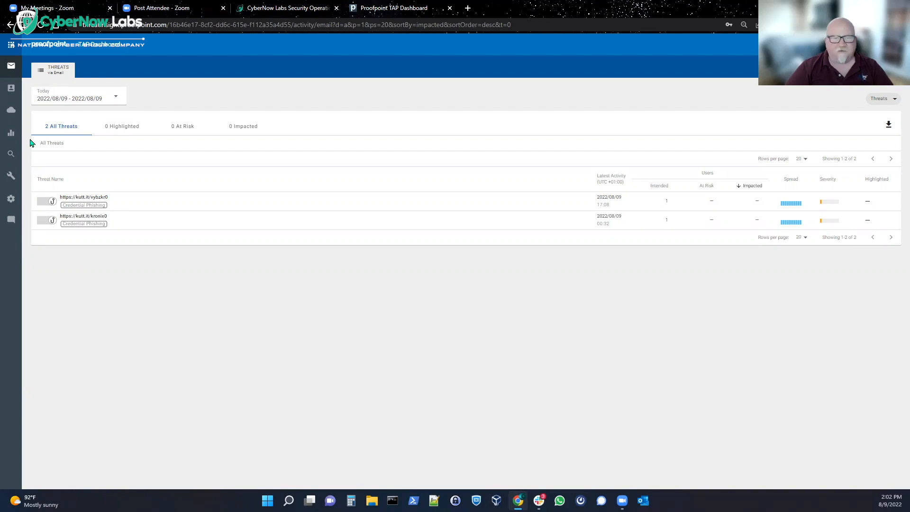
mouse_move(10, 154)
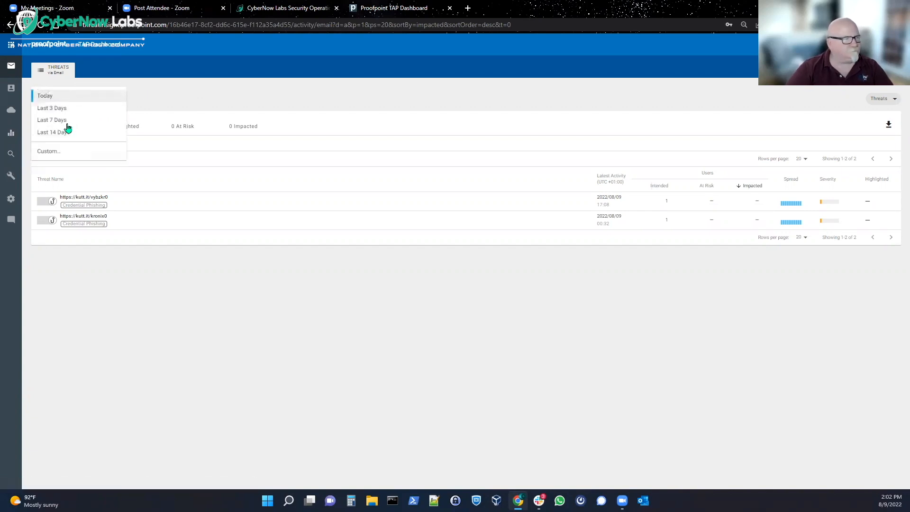
Switch the threats list date range to Last 7 Days.
click(51, 119)
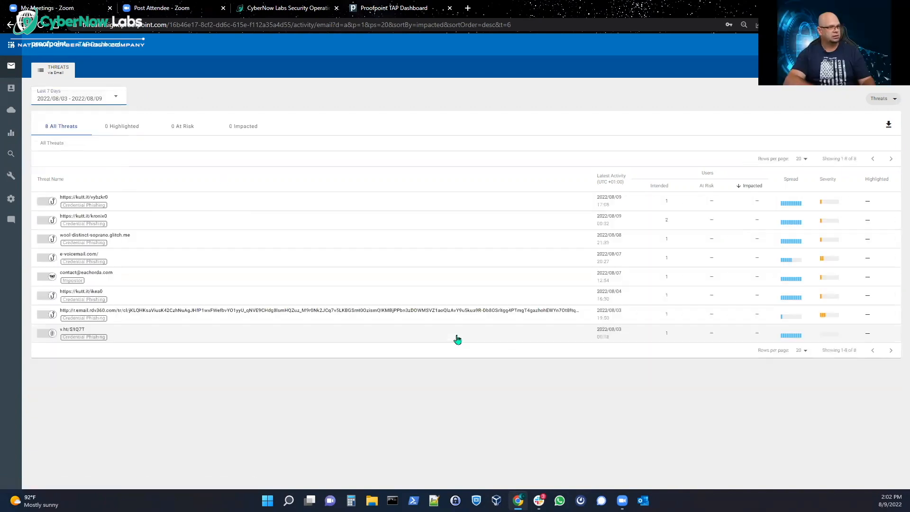
mouse_move(457, 314)
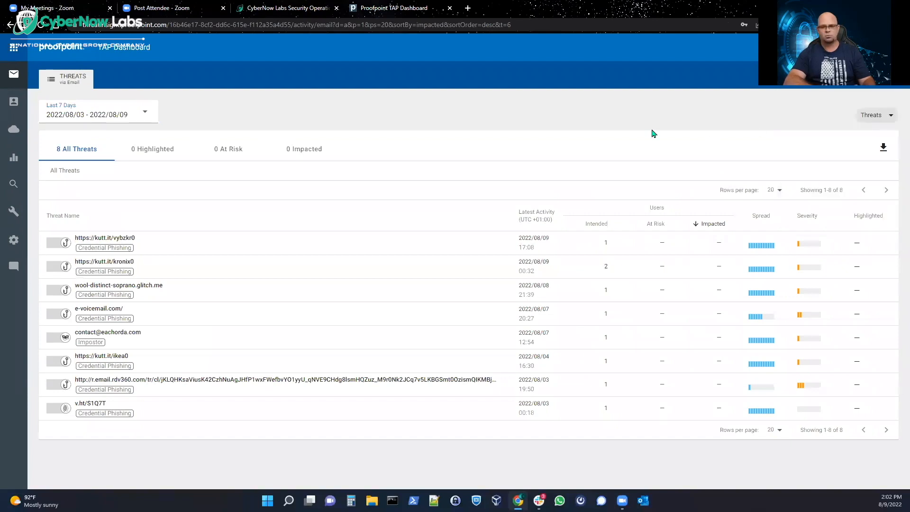
mouse_move(148, 388)
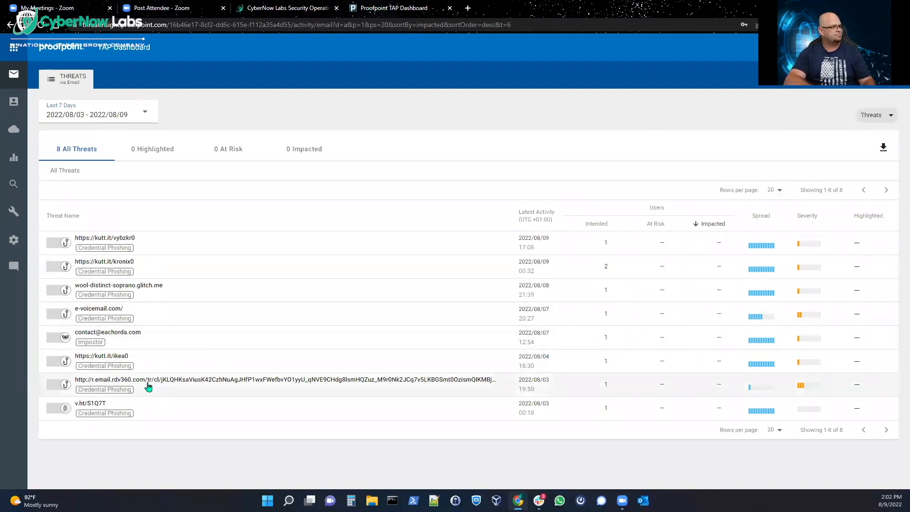
mouse_move(137, 224)
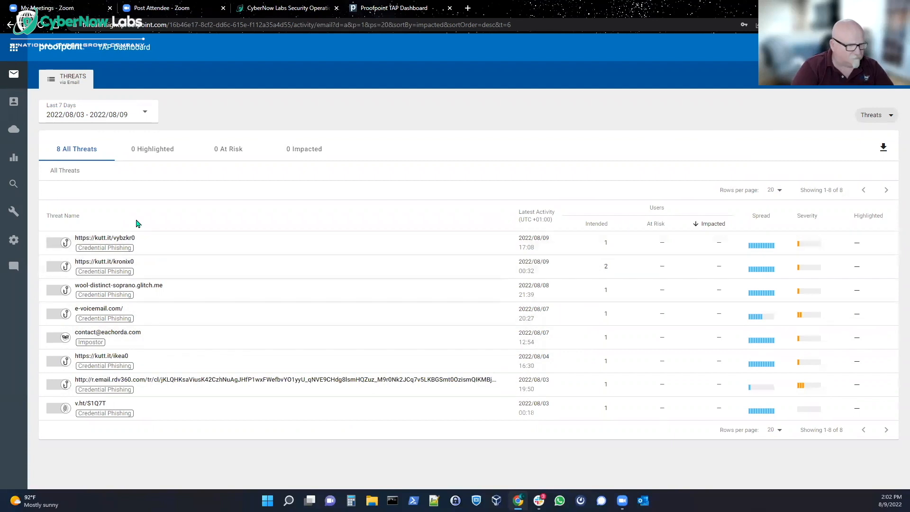
mouse_move(187, 201)
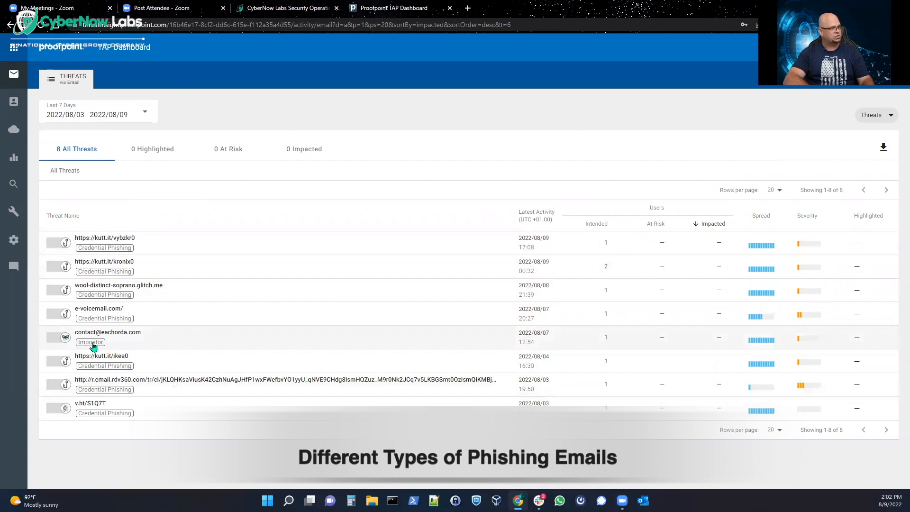
mouse_move(91, 343)
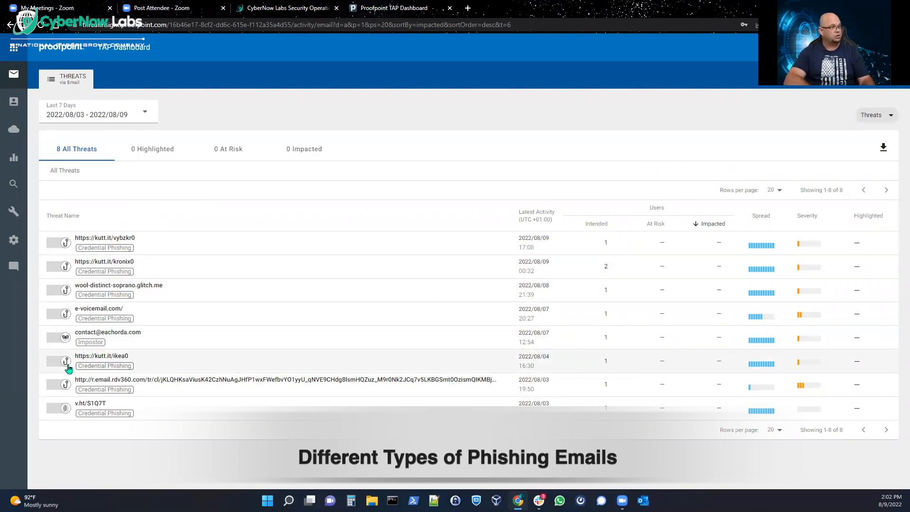
mouse_move(65, 362)
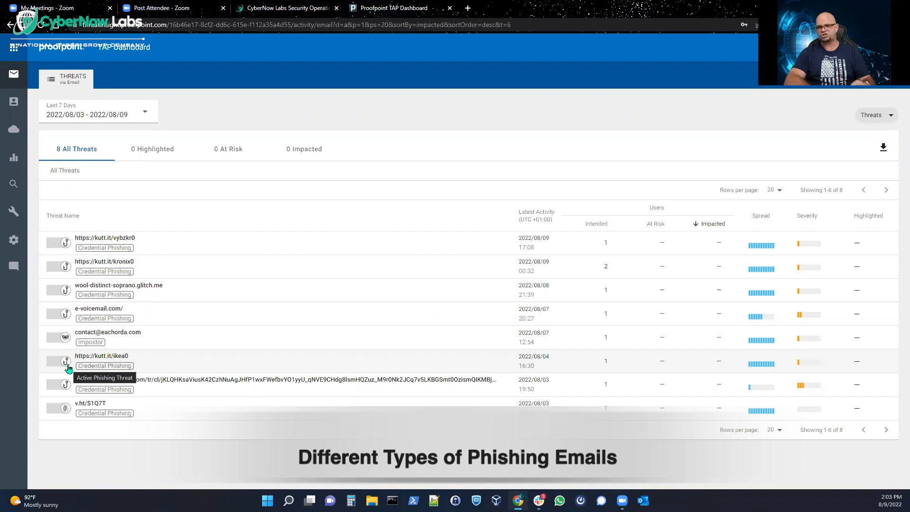
mouse_move(194, 342)
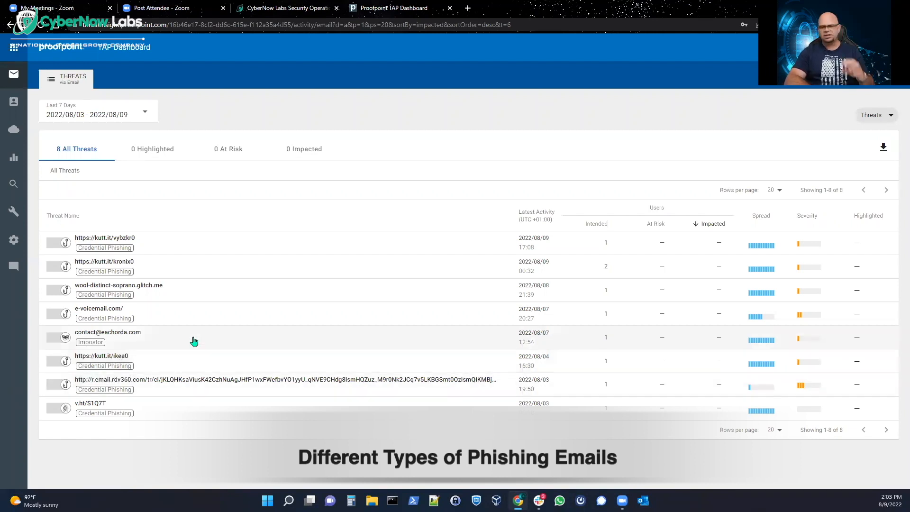
mouse_move(194, 339)
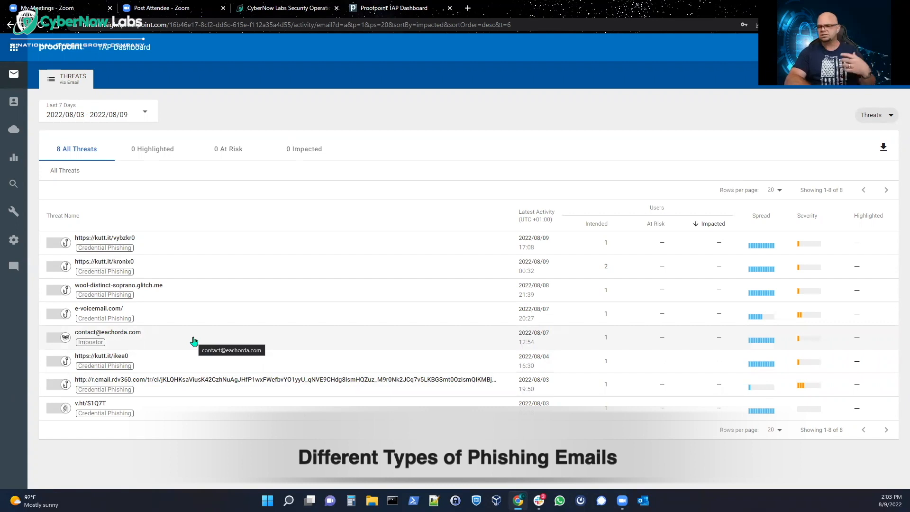
mouse_move(183, 384)
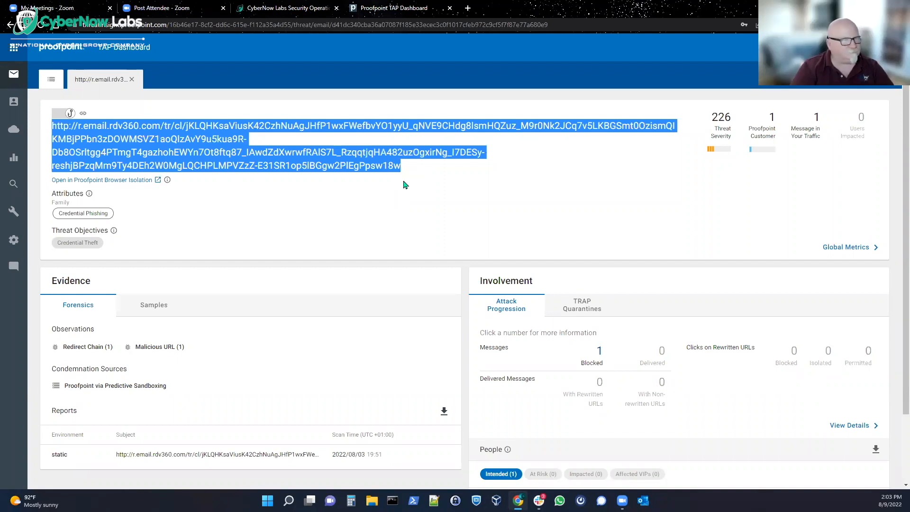
mouse_move(445, 202)
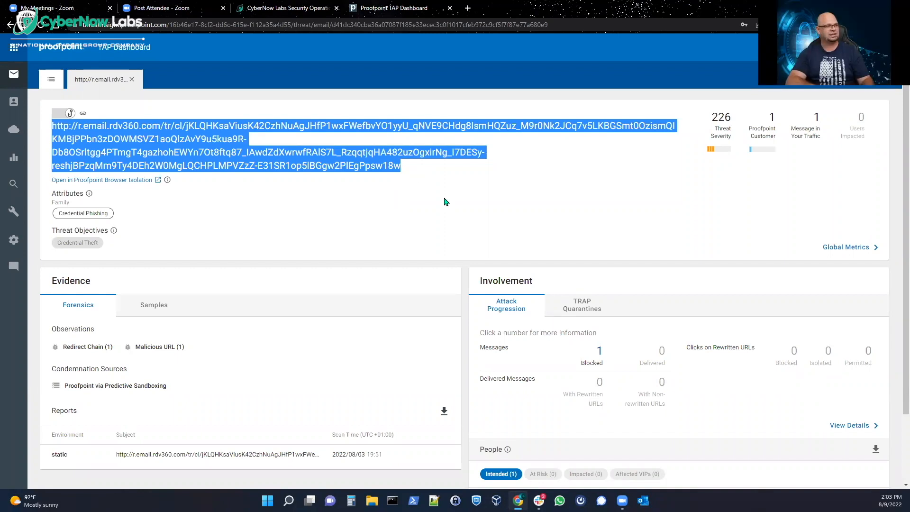
mouse_move(424, 207)
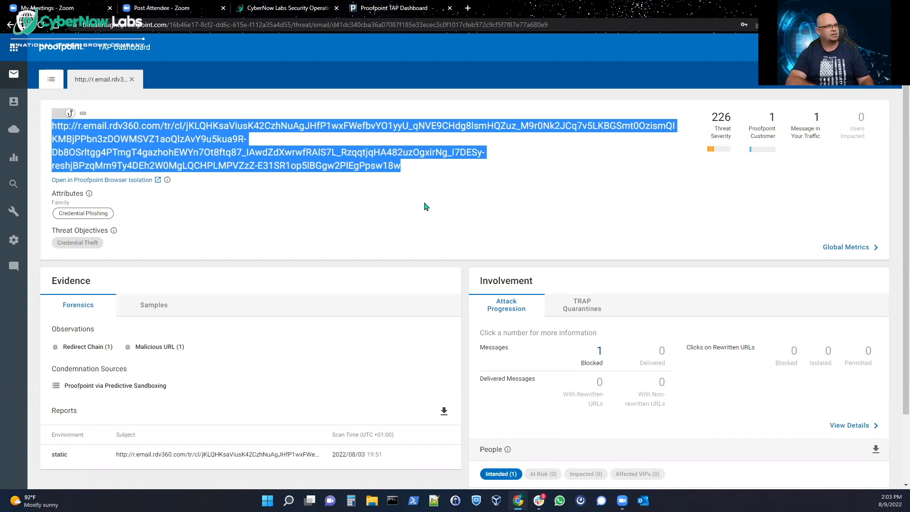
mouse_move(132, 244)
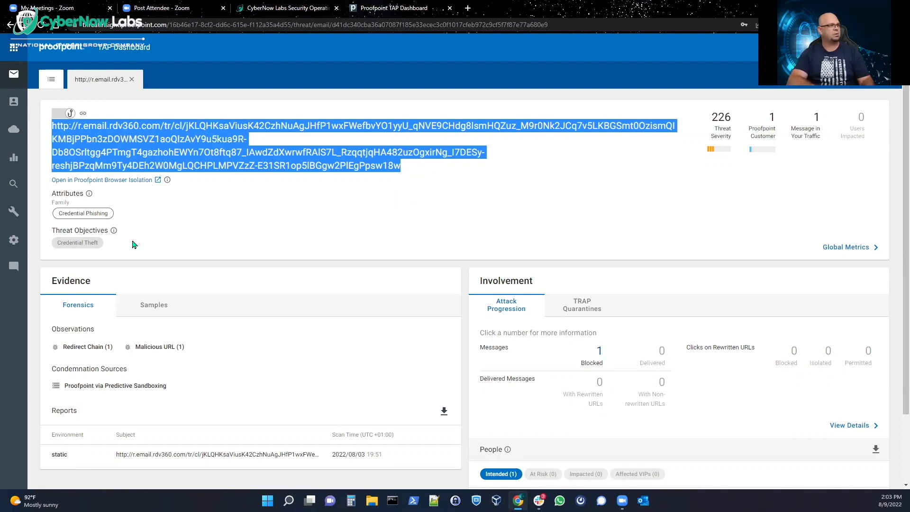
mouse_move(135, 186)
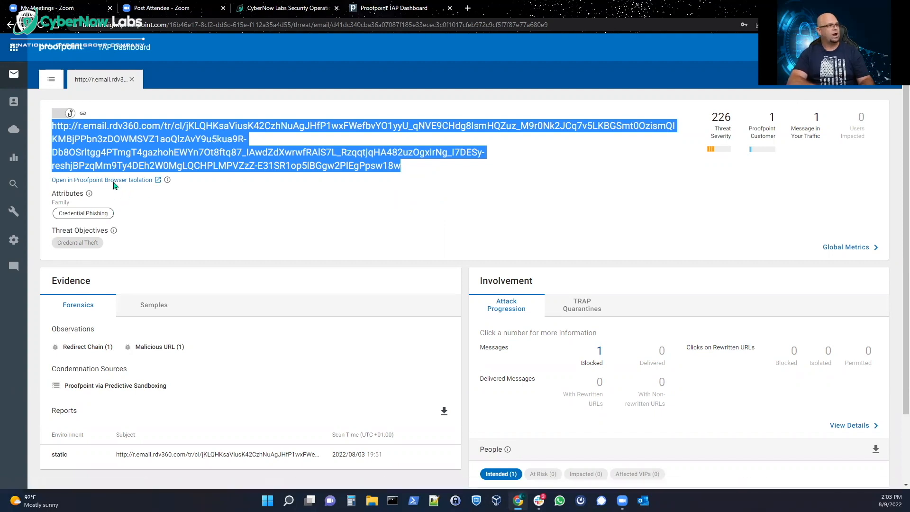
Load the phishing URL in Proofpoint Browser Isolation, reaching its robot-check page.
click(102, 180)
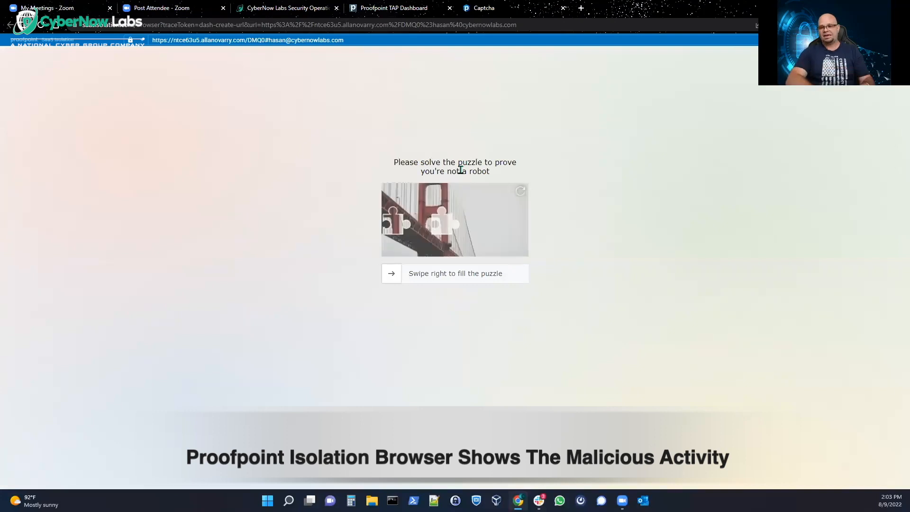
mouse_move(574, 219)
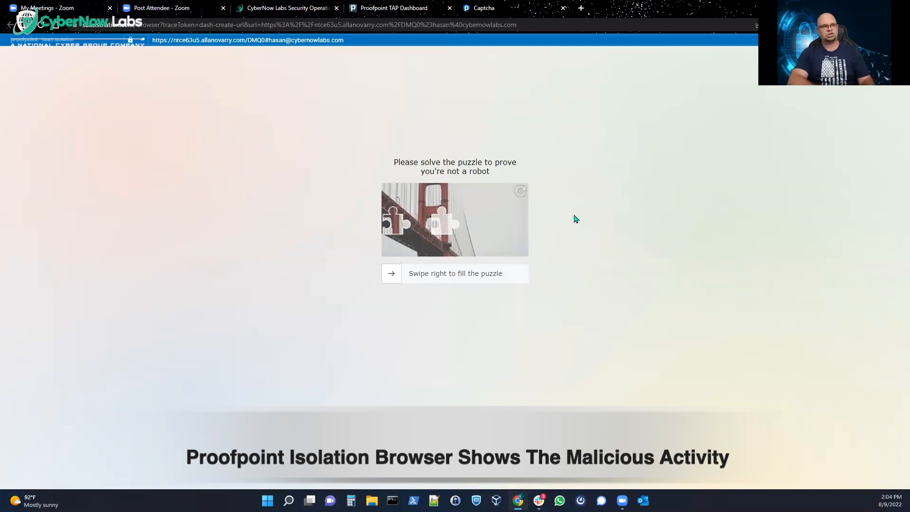
mouse_move(585, 194)
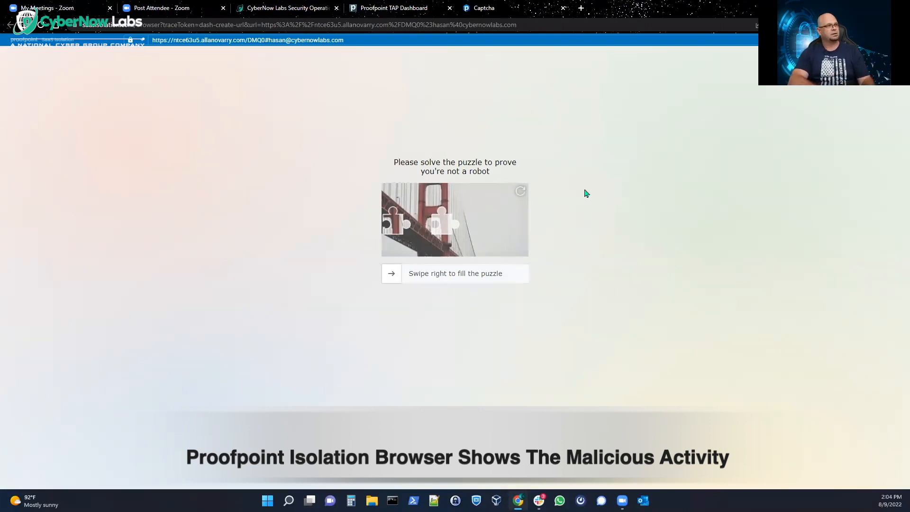
mouse_move(578, 200)
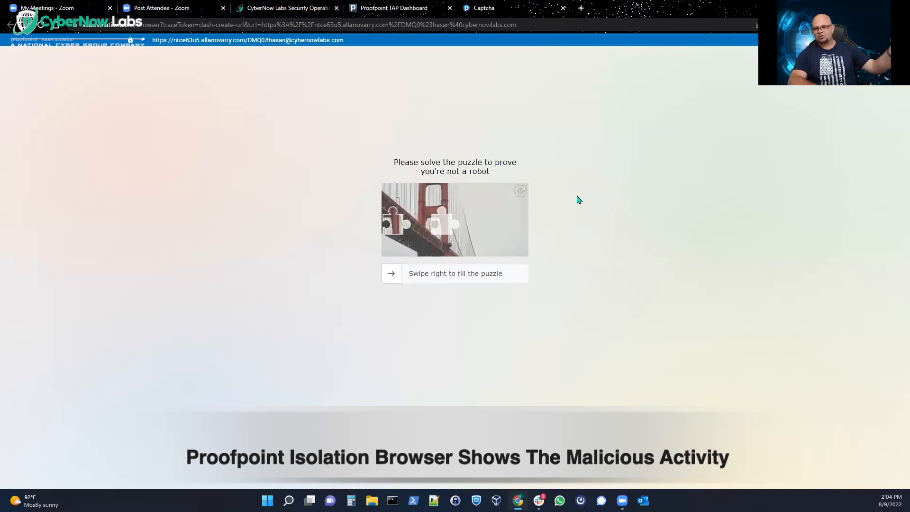
mouse_move(590, 210)
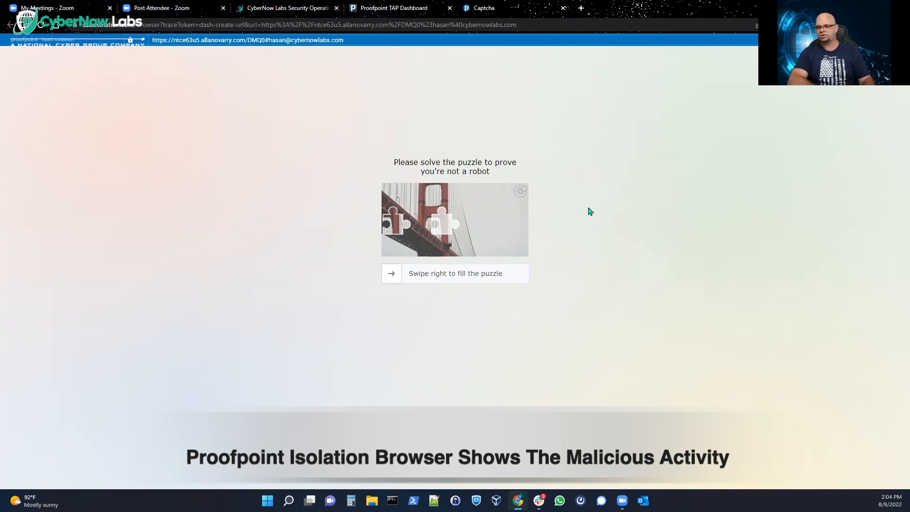
mouse_move(402, 229)
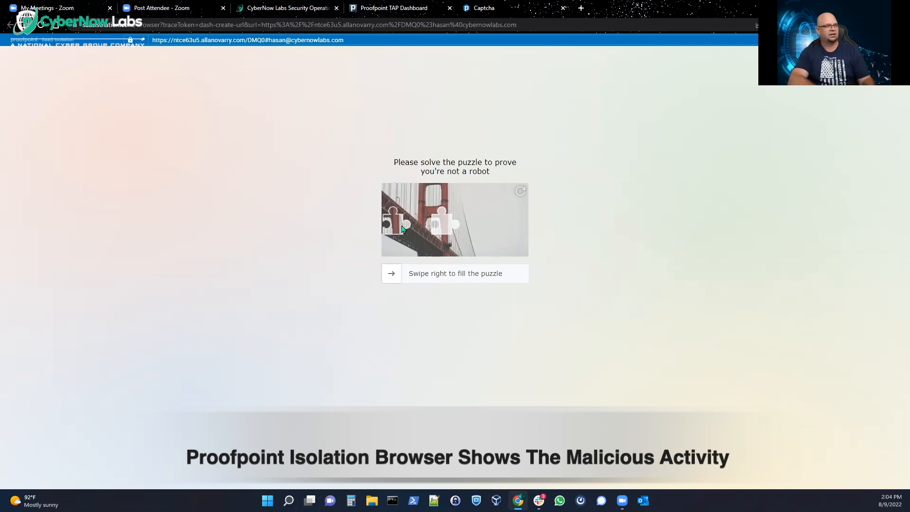
mouse_move(391, 273)
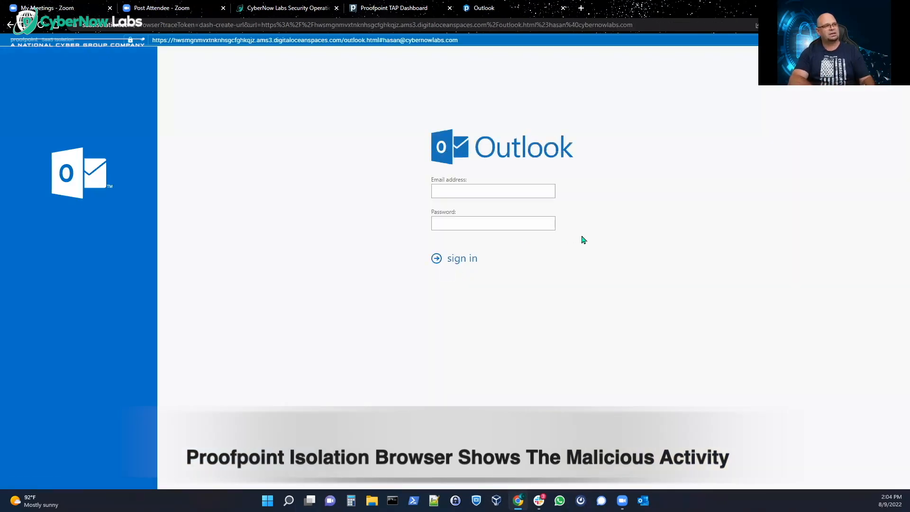
mouse_move(568, 192)
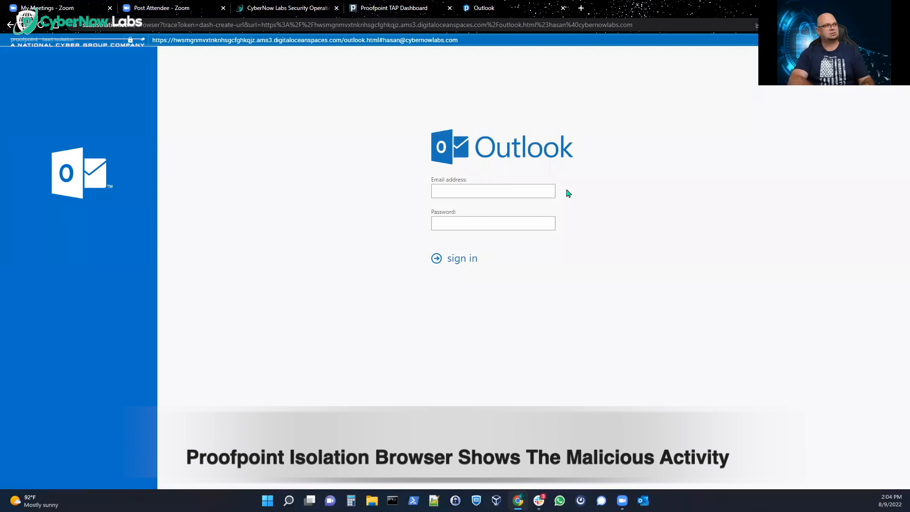
mouse_move(574, 194)
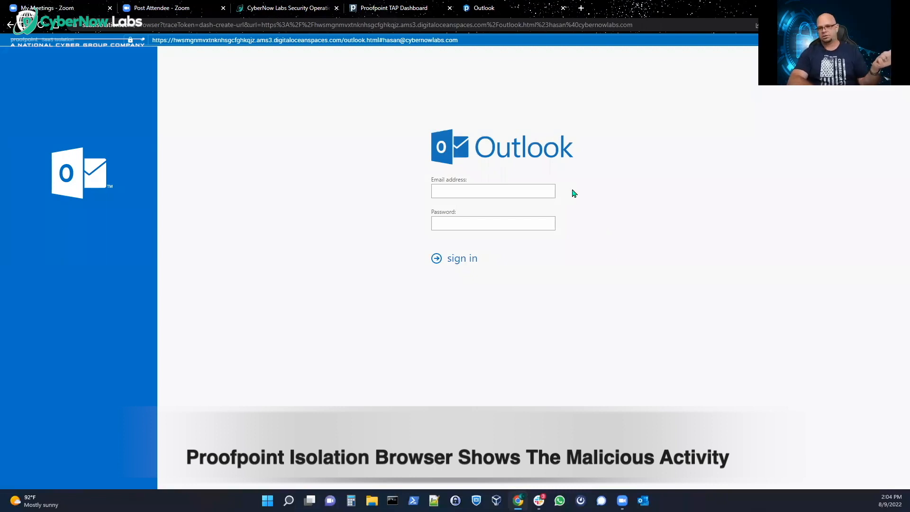
mouse_move(415, 141)
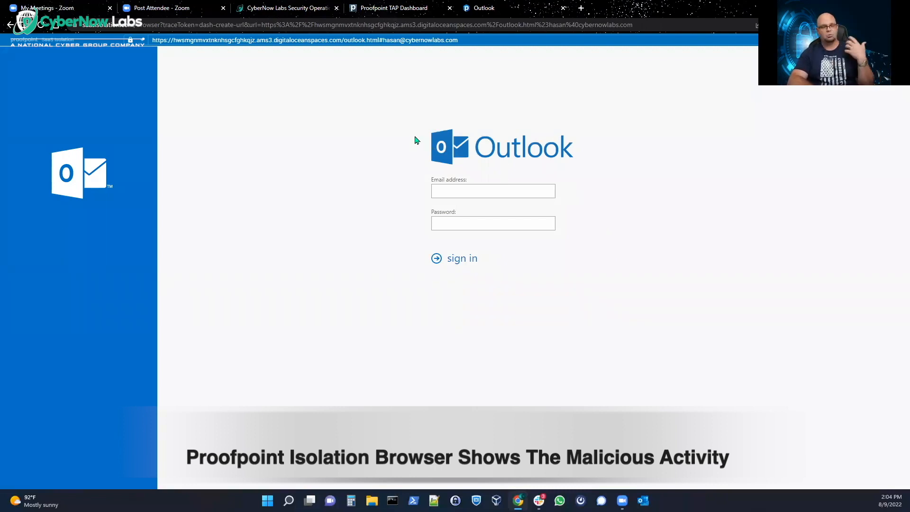
mouse_move(560, 139)
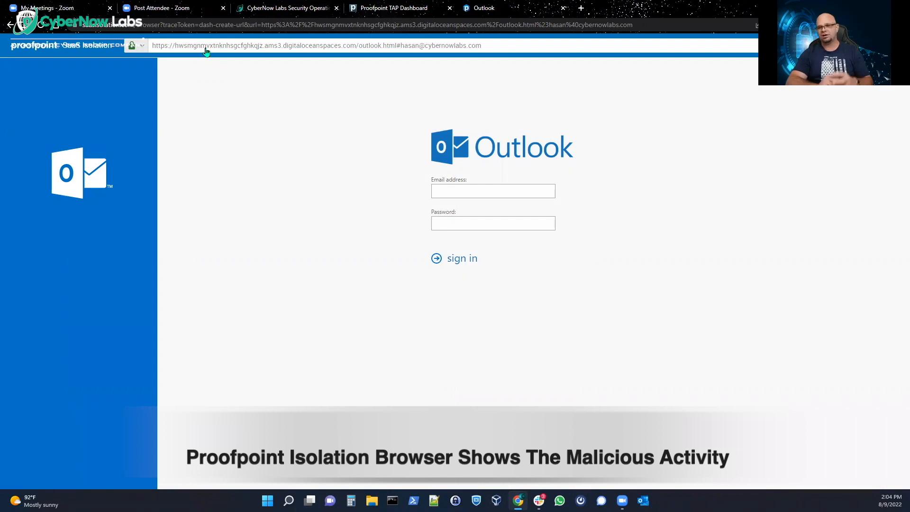
mouse_move(342, 51)
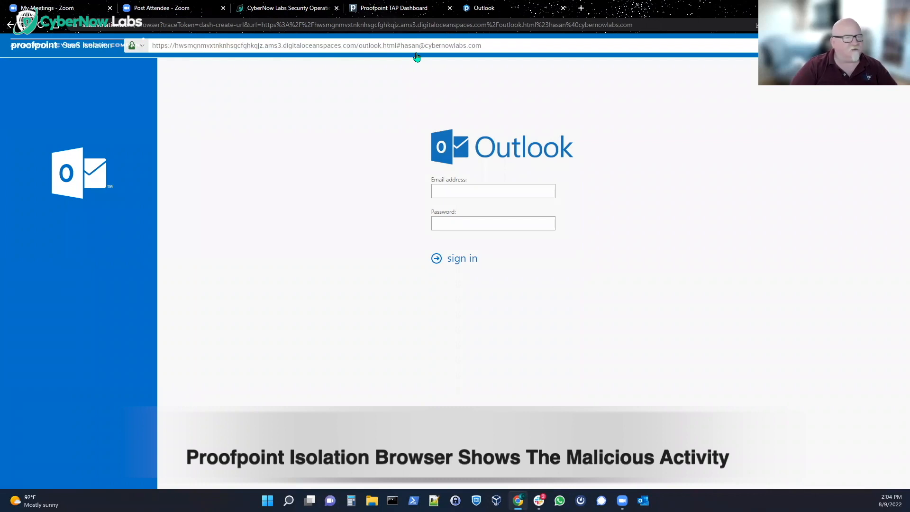
mouse_move(475, 178)
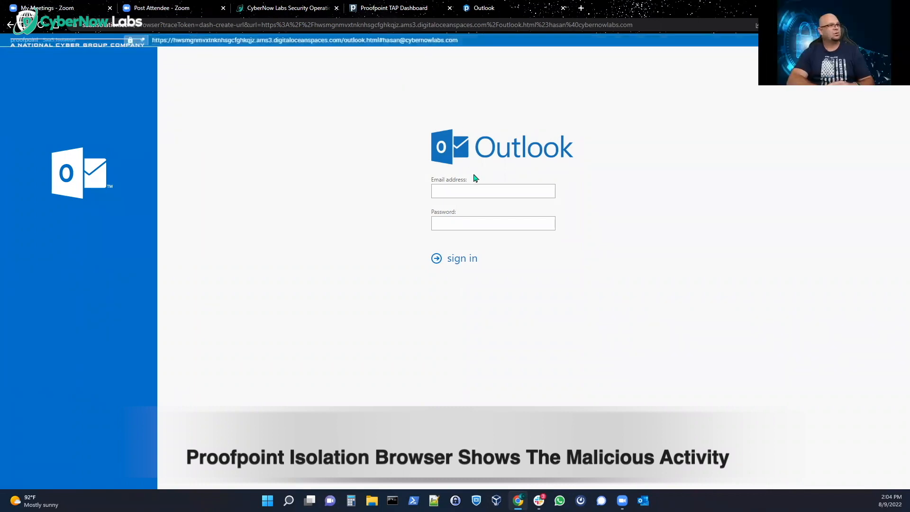
Inspect the fake Outlook sign-in page hosted on digitaloceanspaces via its email field.
click(493, 191)
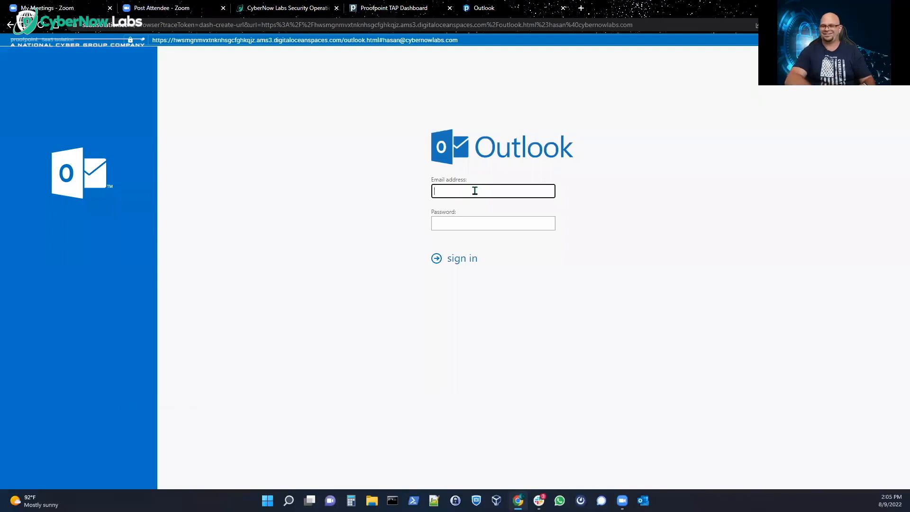
mouse_move(606, 138)
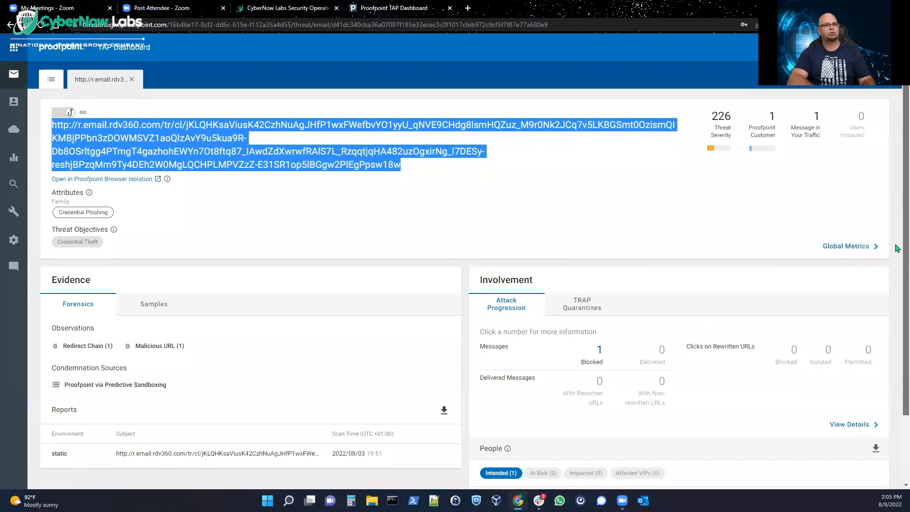
Review the Evidence and Involvement panels down to the People section's intended users.
scroll(down, 3)
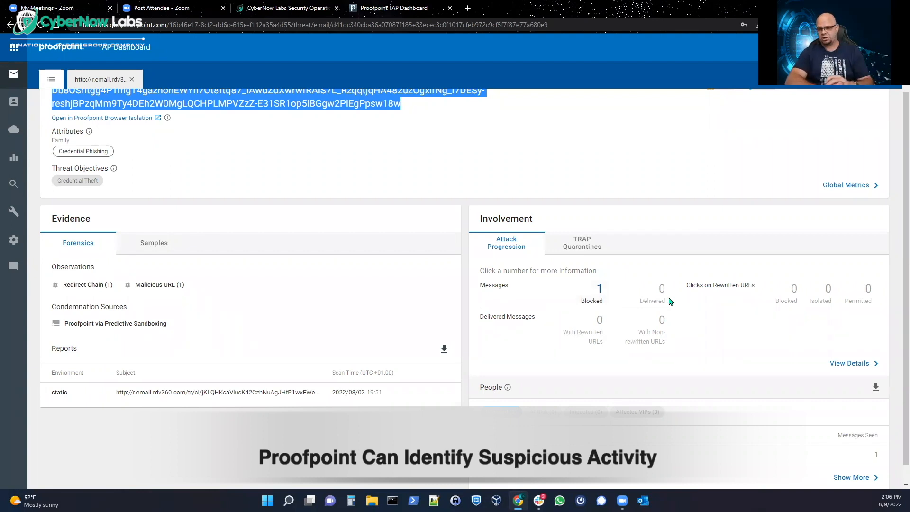
mouse_move(668, 301)
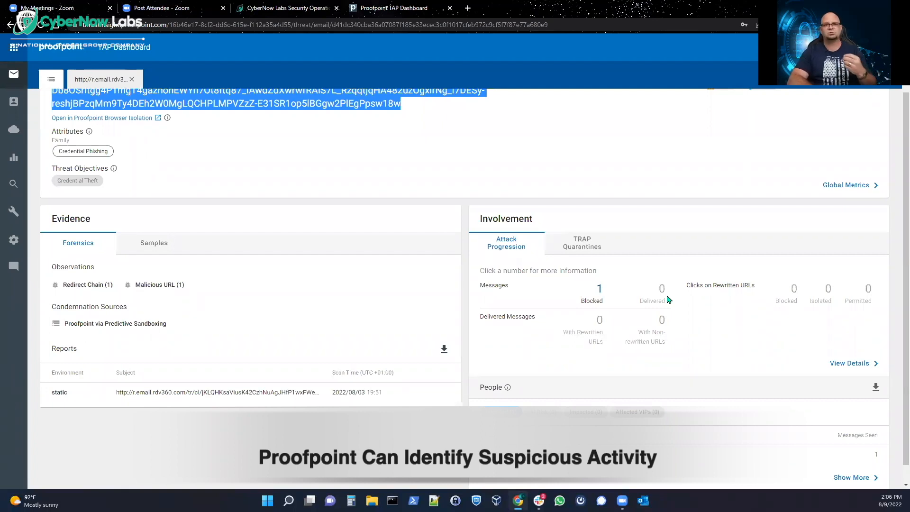
mouse_move(692, 315)
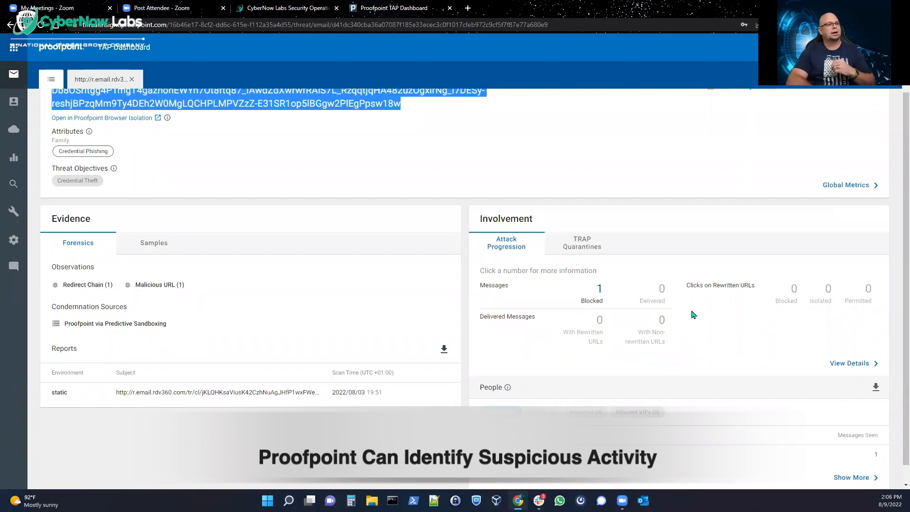
mouse_move(692, 312)
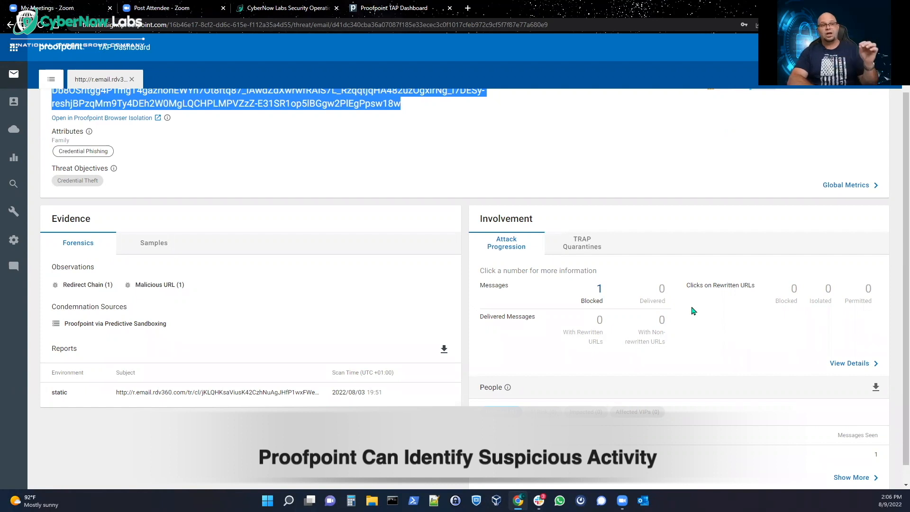
mouse_move(719, 294)
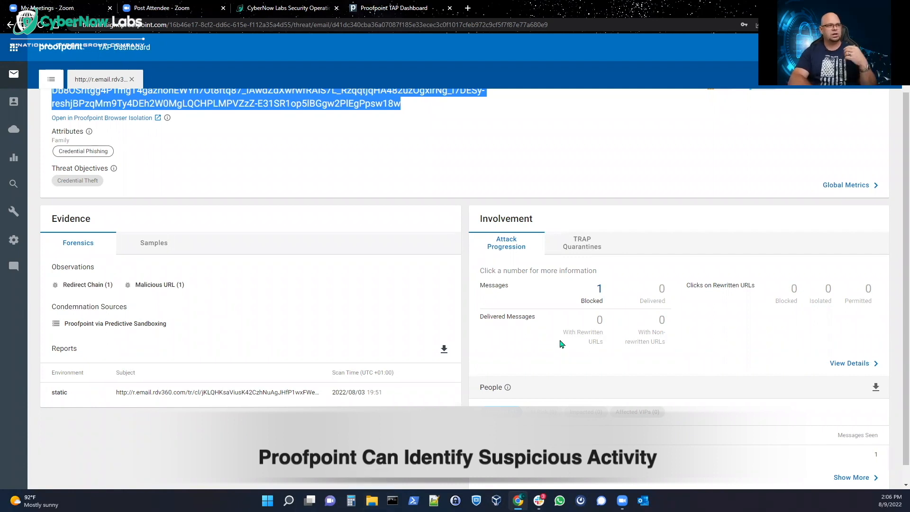
mouse_move(623, 336)
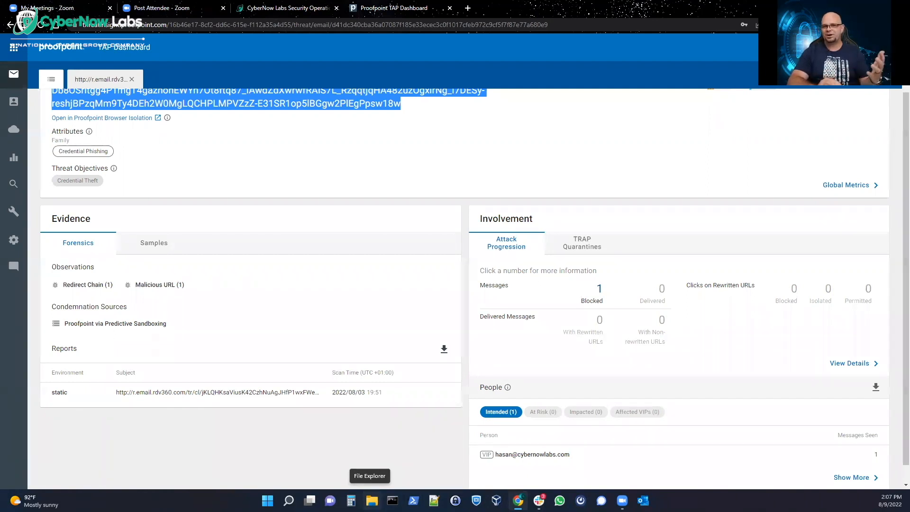
mouse_move(720, 355)
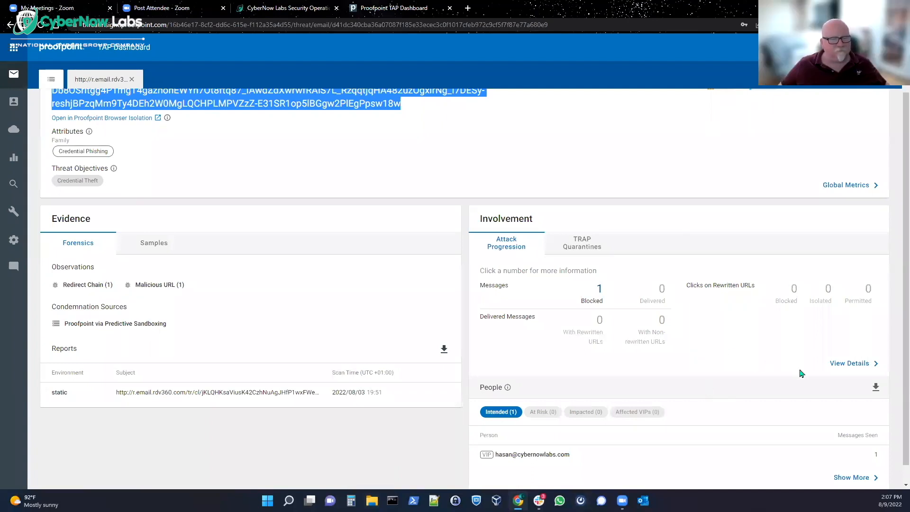
mouse_move(680, 411)
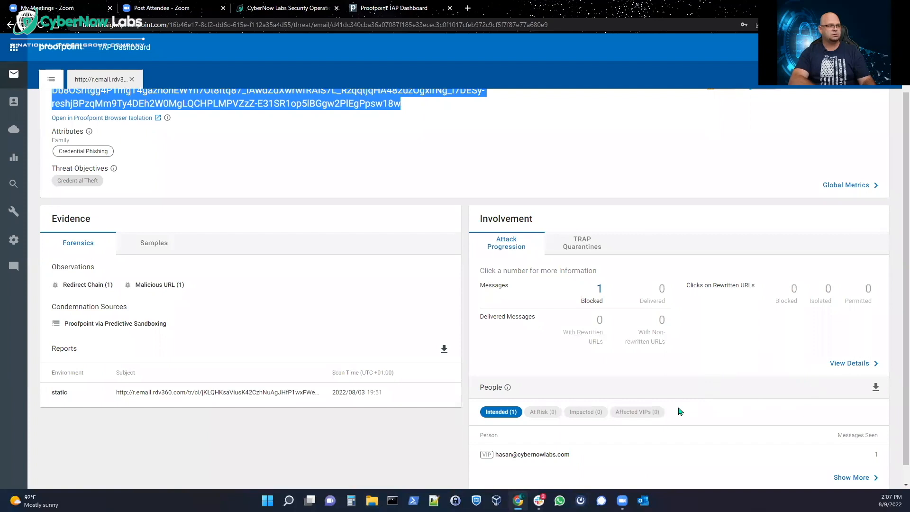
Expand the intended recipient's blocked Message 1 to its headers, scores and sender IP 77.32.197.146.
click(501, 412)
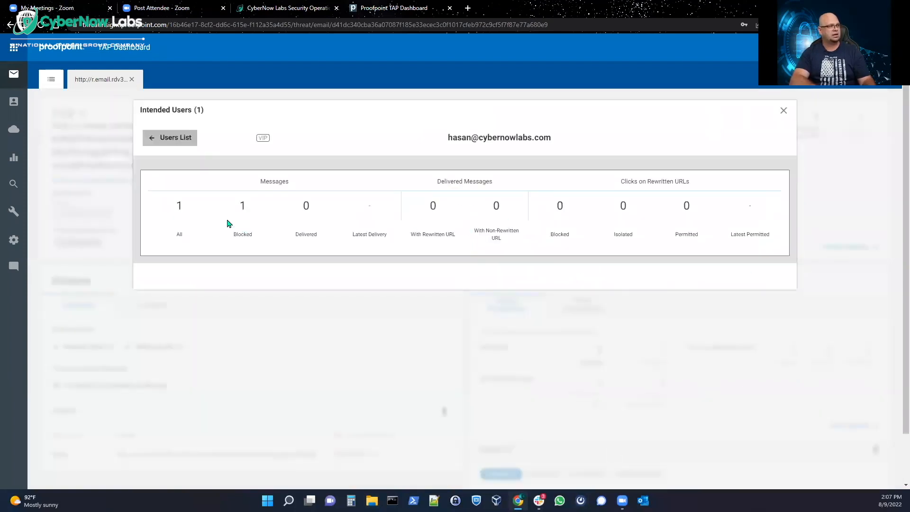
mouse_move(280, 227)
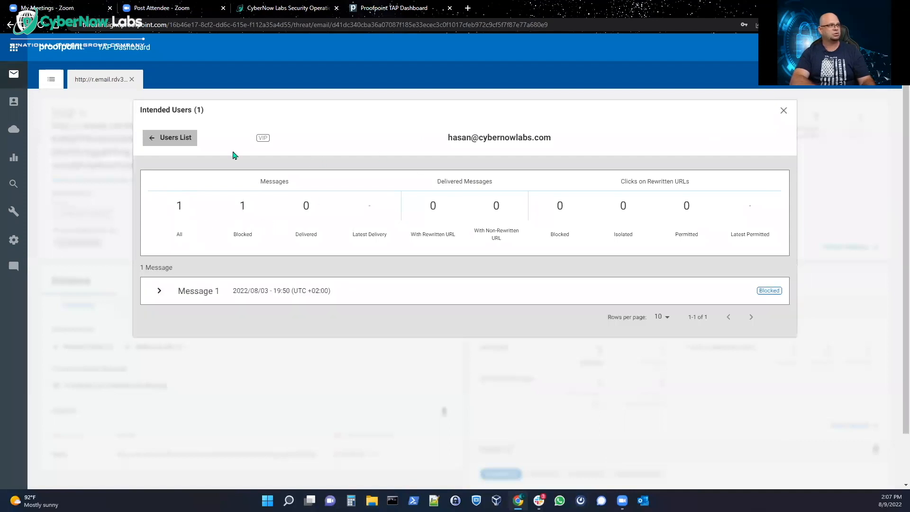
click(159, 290)
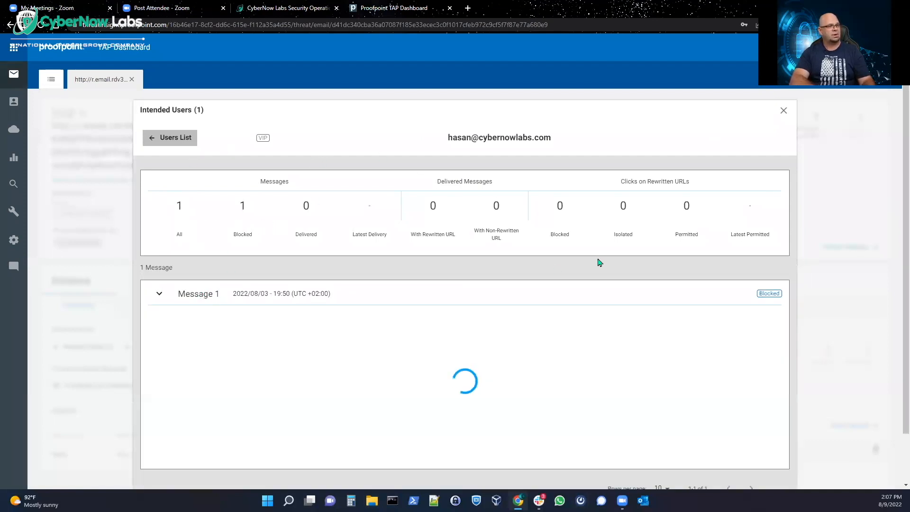
click(158, 293)
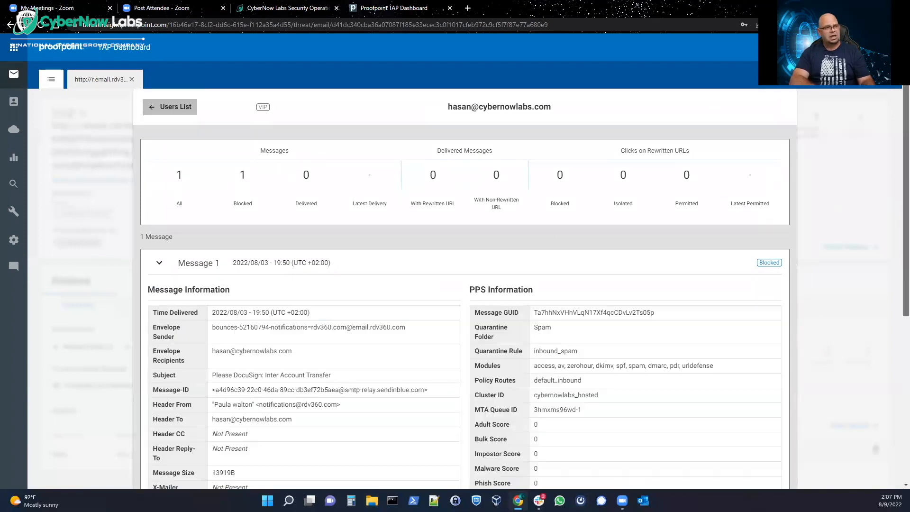
scroll(down, 3)
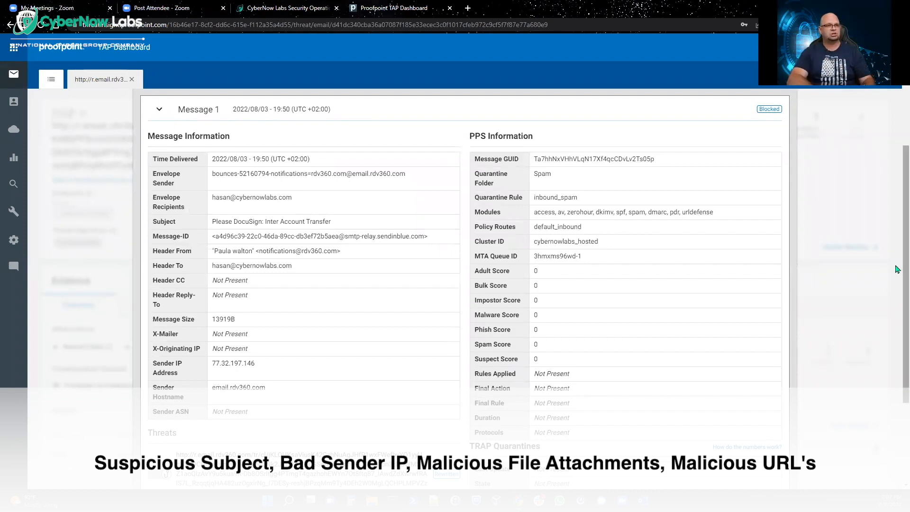
scroll(down, 3)
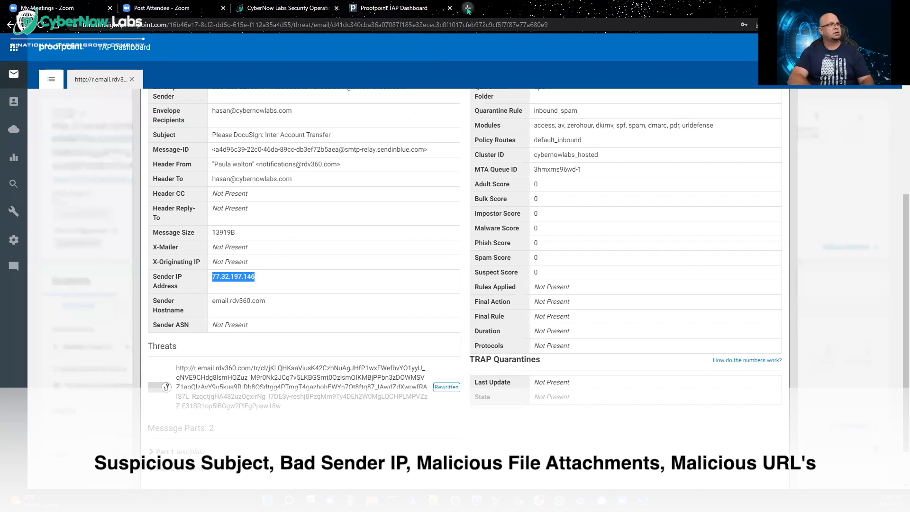
Look up sender IP 77.32.197.146 on virustotal.com (0/93 flagged) and return to TAP.
click(467, 9)
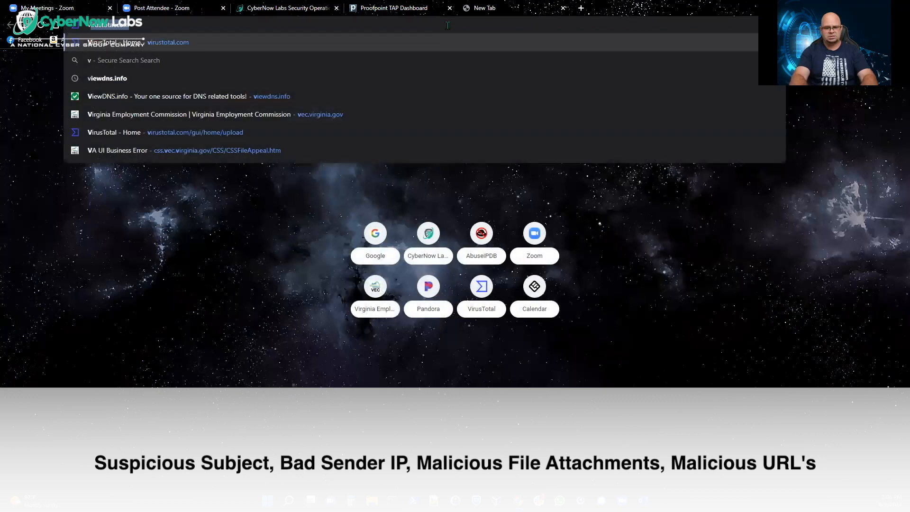
text(irustotal.com/gui/home/upload)
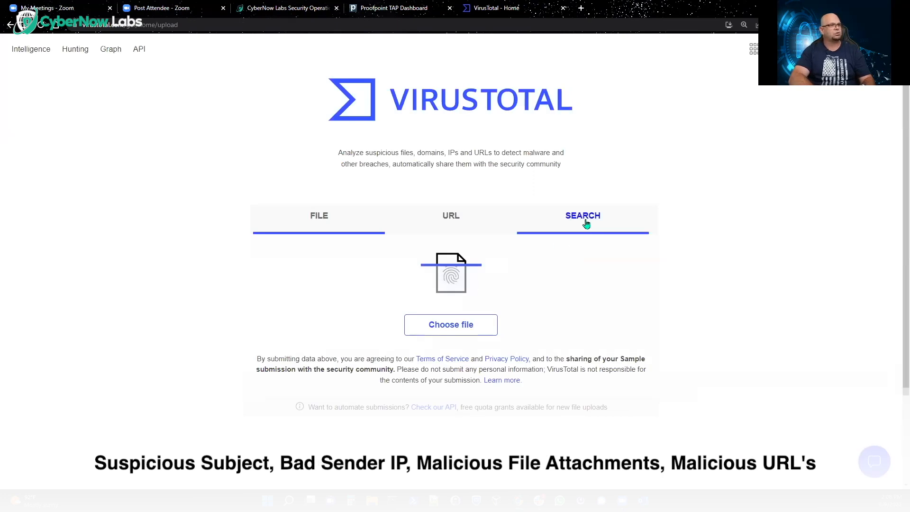
click(582, 216)
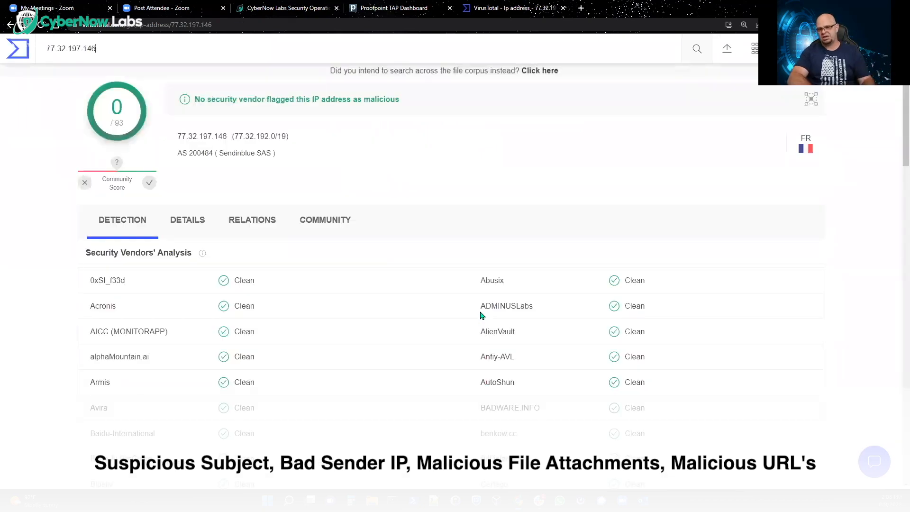
mouse_move(388, 143)
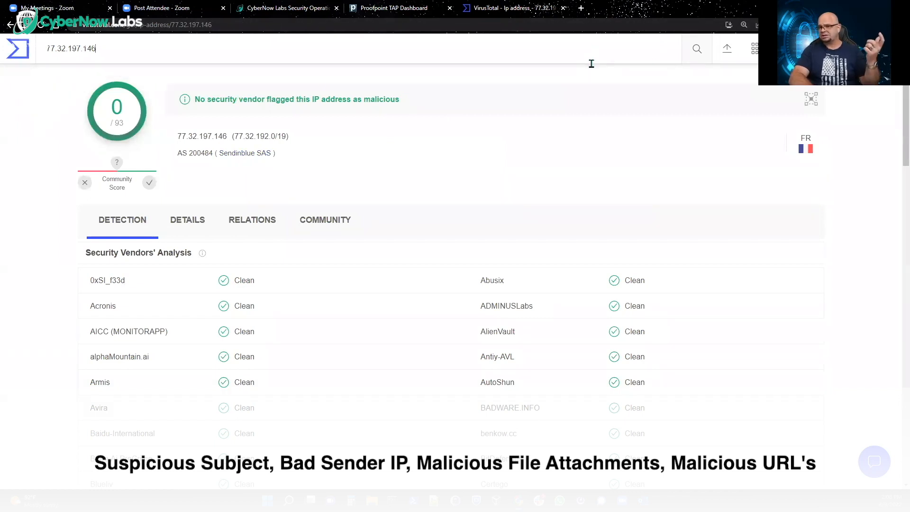
click(391, 8)
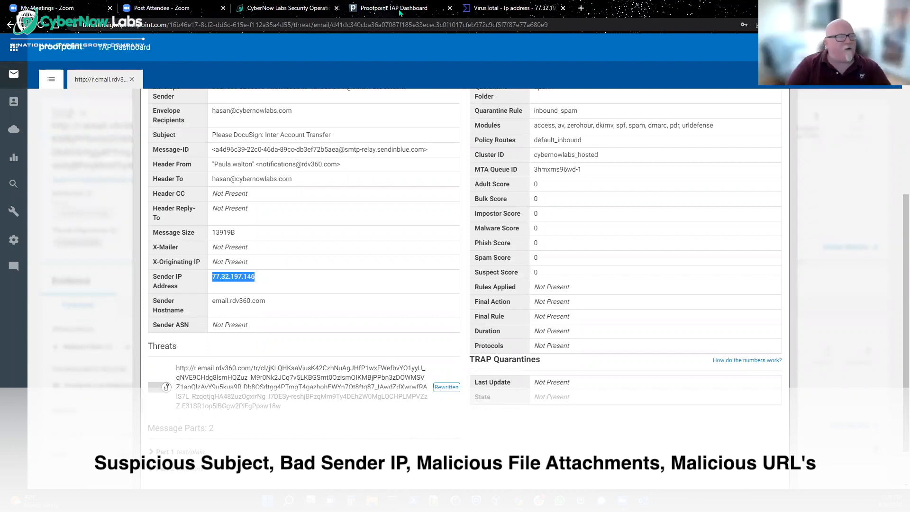
mouse_move(448, 222)
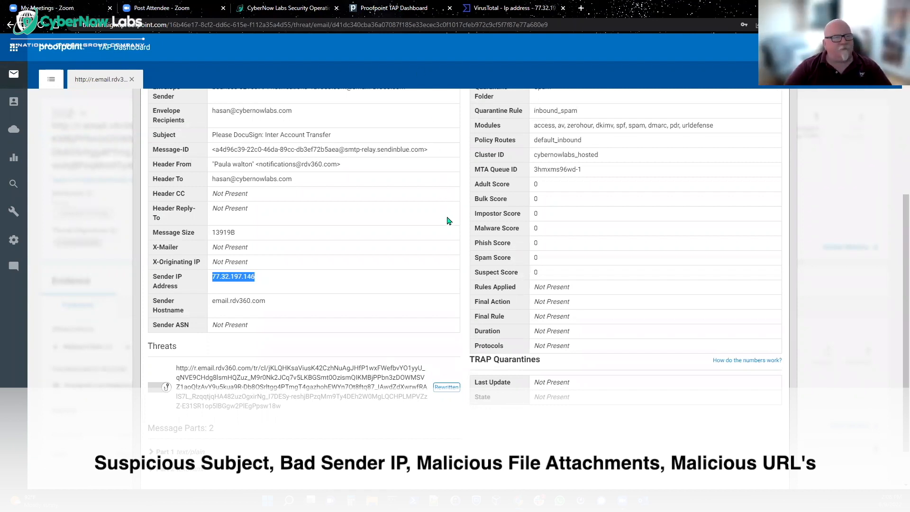
mouse_move(372, 309)
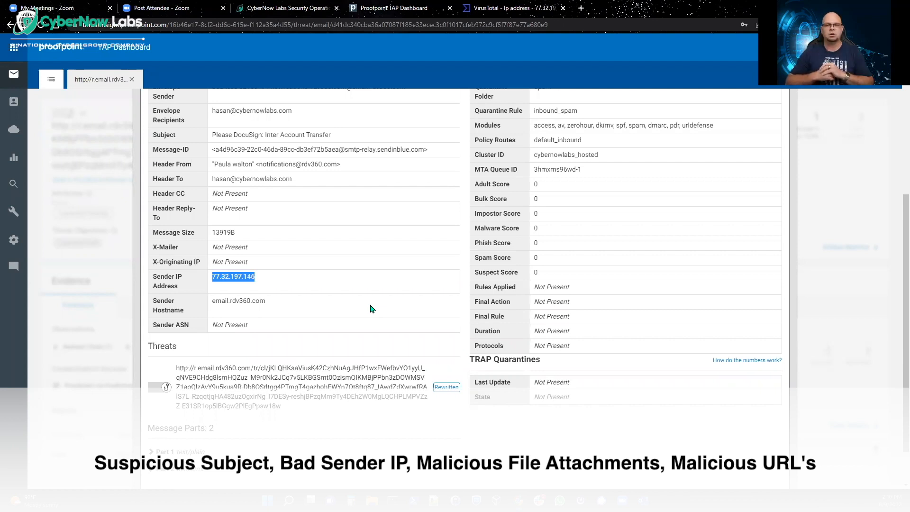
mouse_move(811, 308)
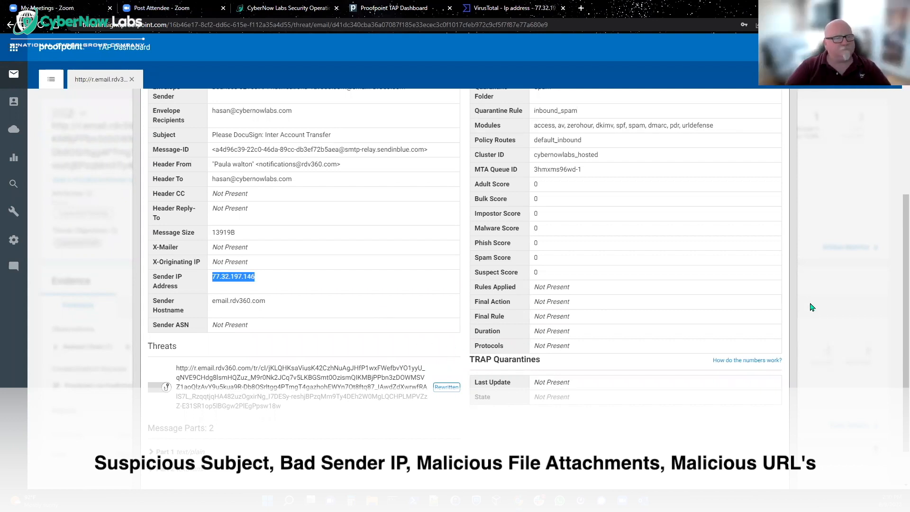
Review the Threats and Message Parts, then switch to the CyberNow Labs SOC portal attack map.
scroll(down, 3)
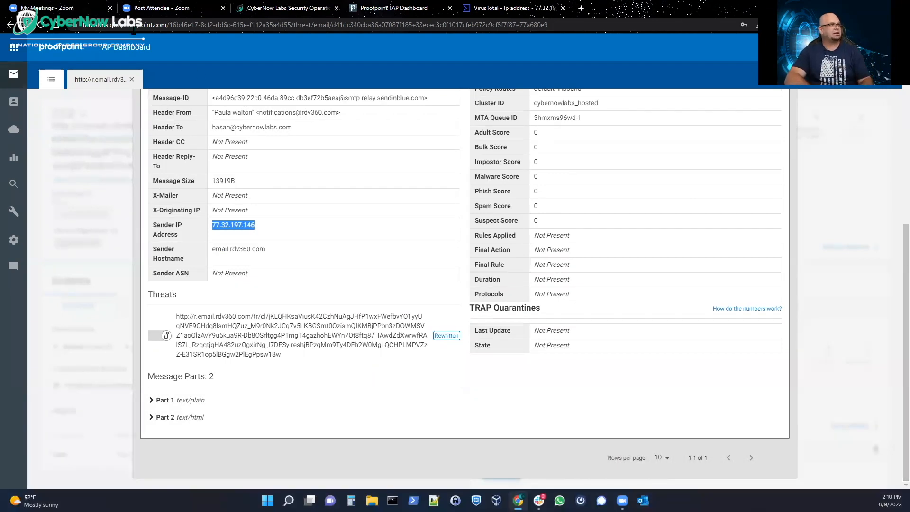
click(285, 7)
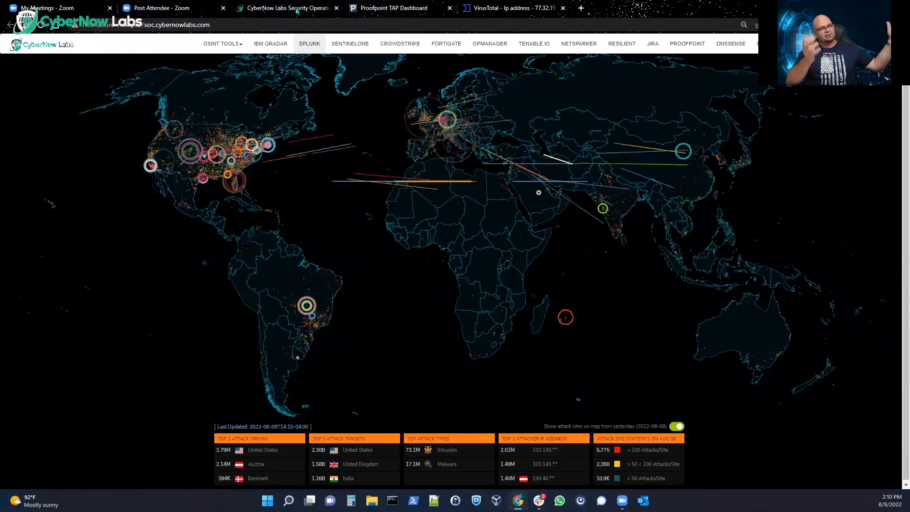